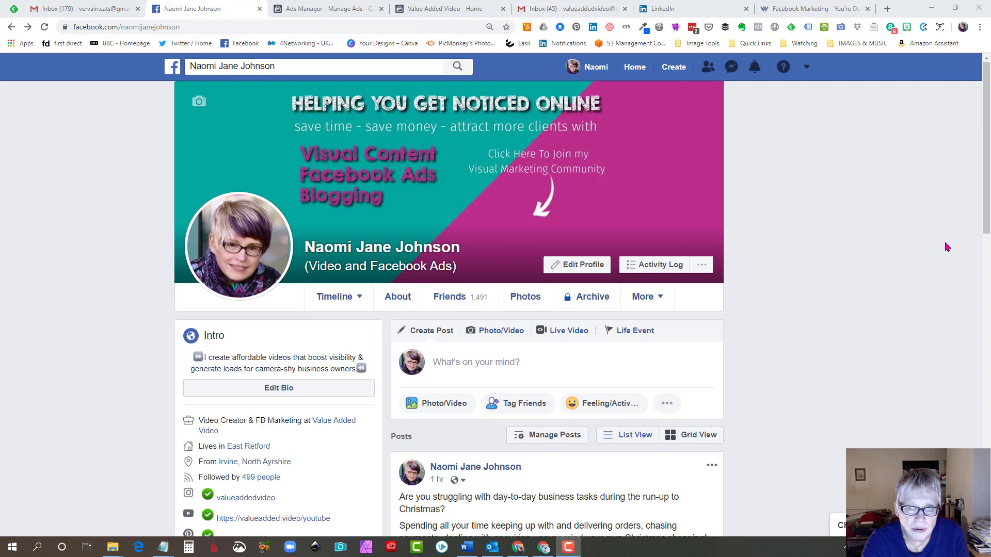
{"action": "mouse_move", "coordinate": [943, 191]}
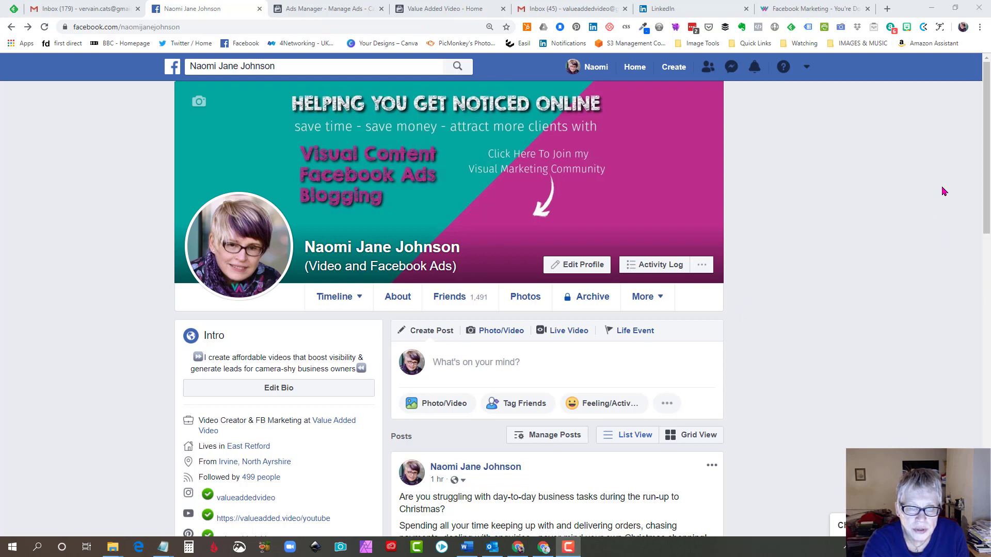
{"action": "mouse_move", "coordinate": [747, 247]}
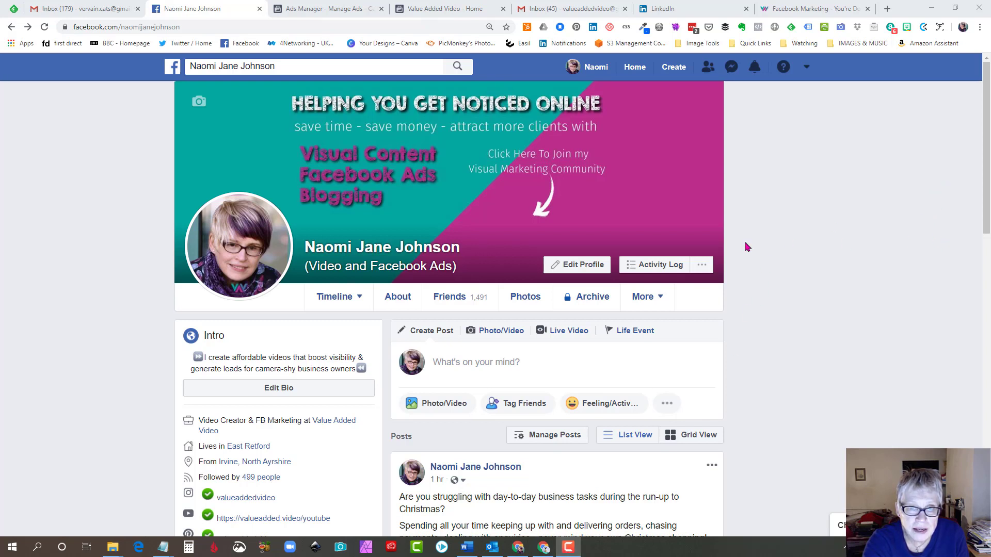
{"action": "mouse_move", "coordinate": [473, 265]}
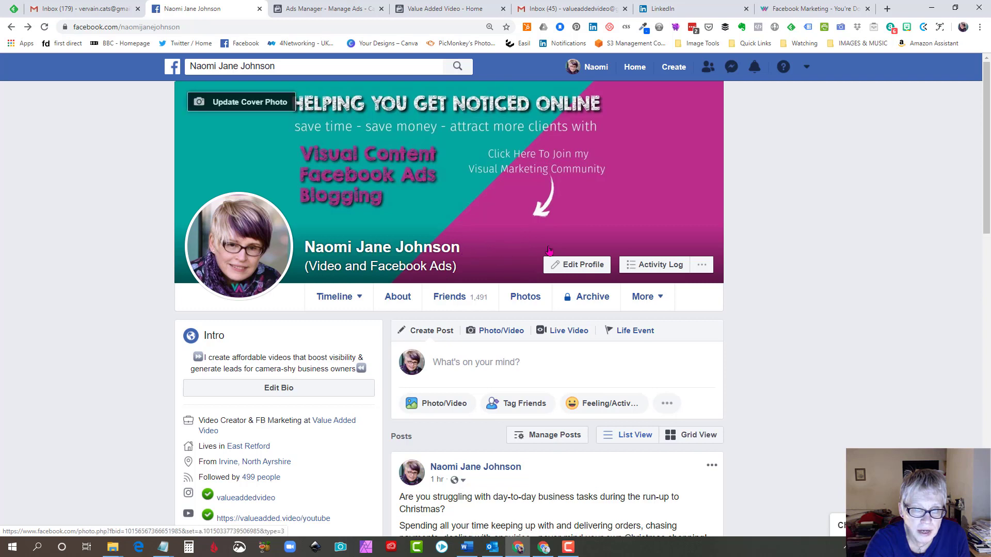
{"action": "mouse_move", "coordinate": [707, 188]}
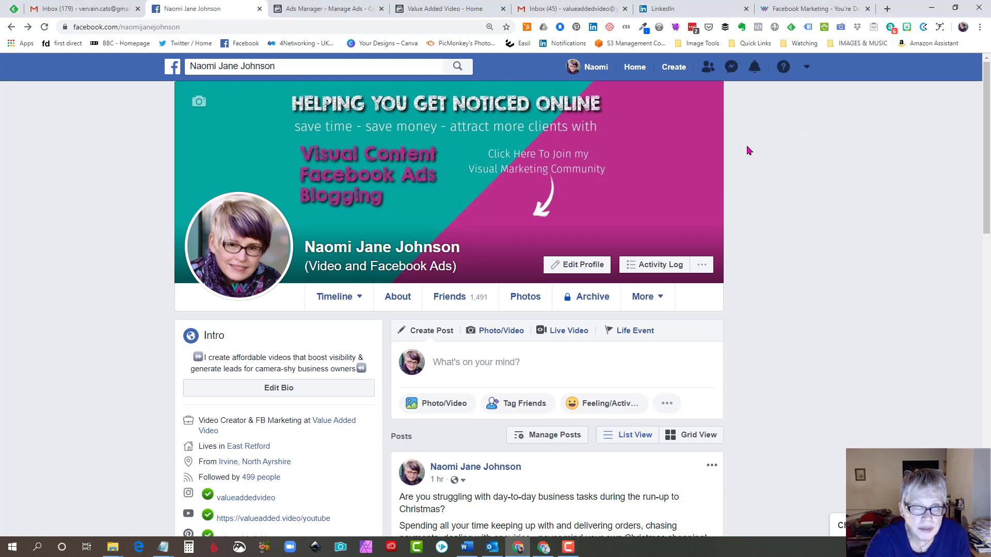
{"action": "mouse_move", "coordinate": [706, 175]}
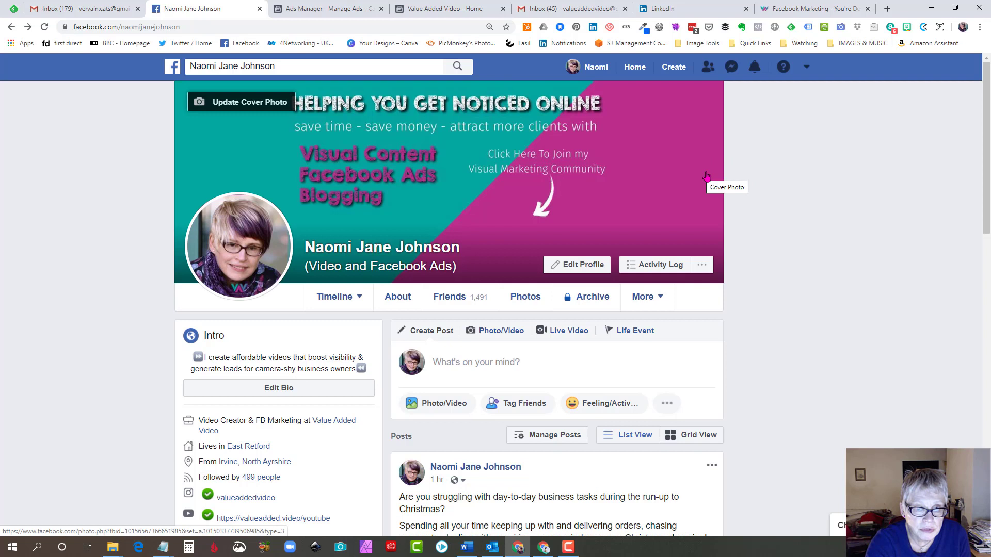
{"action": "mouse_move", "coordinate": [481, 264]}
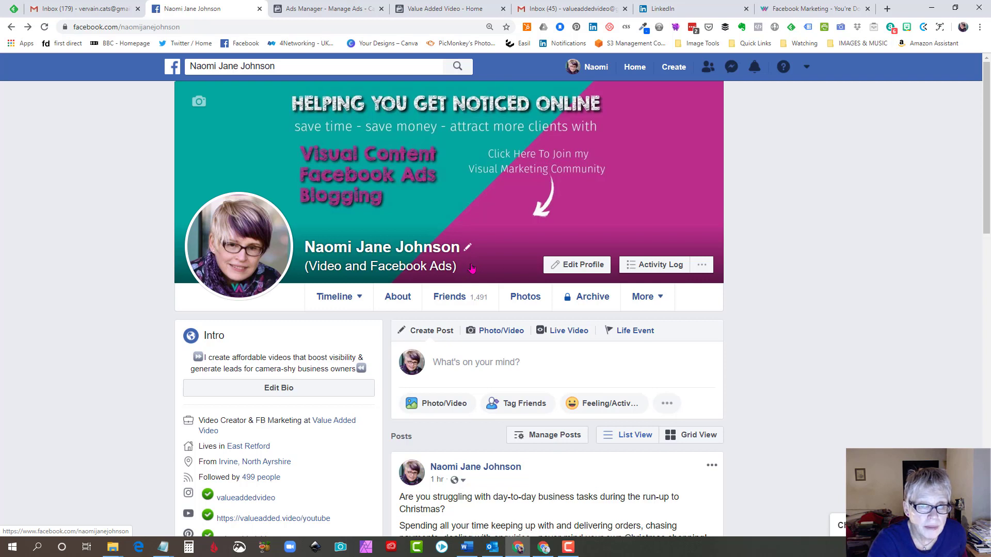
{"action": "mouse_move", "coordinate": [472, 266]}
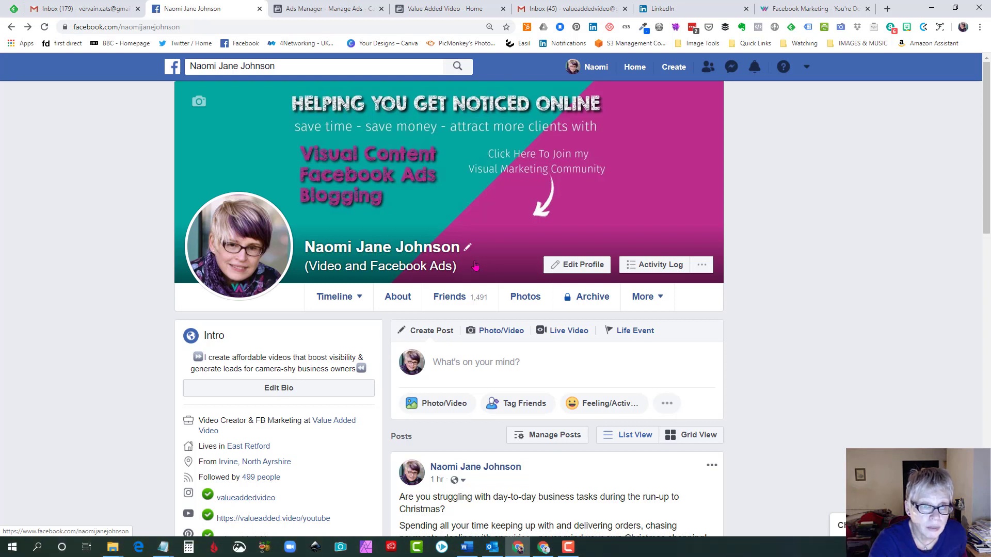
{"action": "mouse_move", "coordinate": [471, 272]}
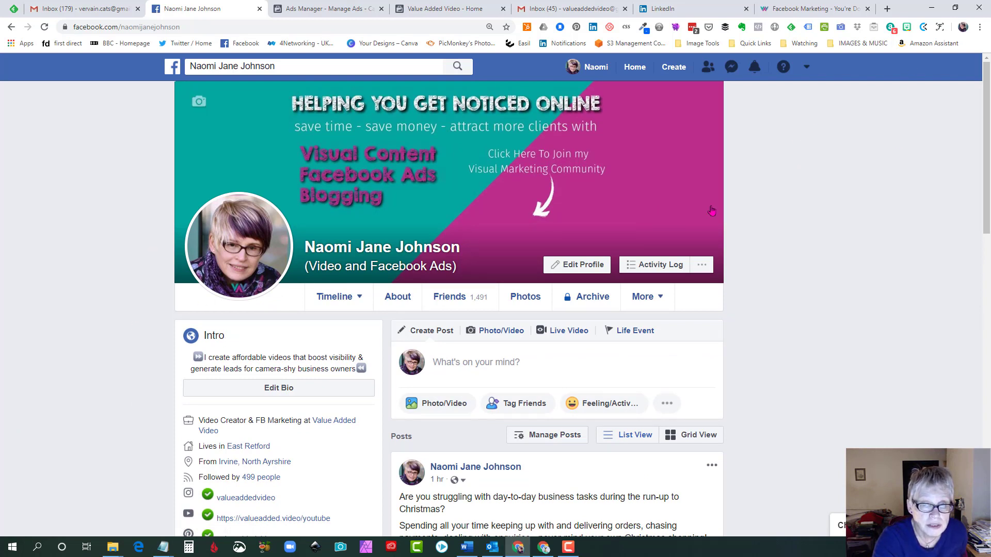
{"action": "mouse_move", "coordinate": [559, 211]}
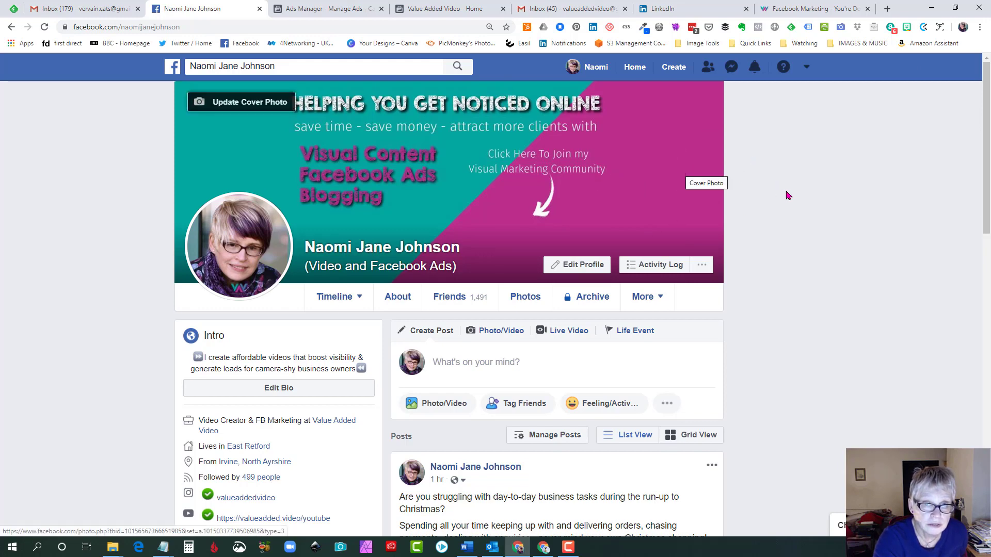
Open Customize Your Intro from the profile's Intro box.
{"action": "scroll", "scroll_direction": "down", "scroll_amount": 3}
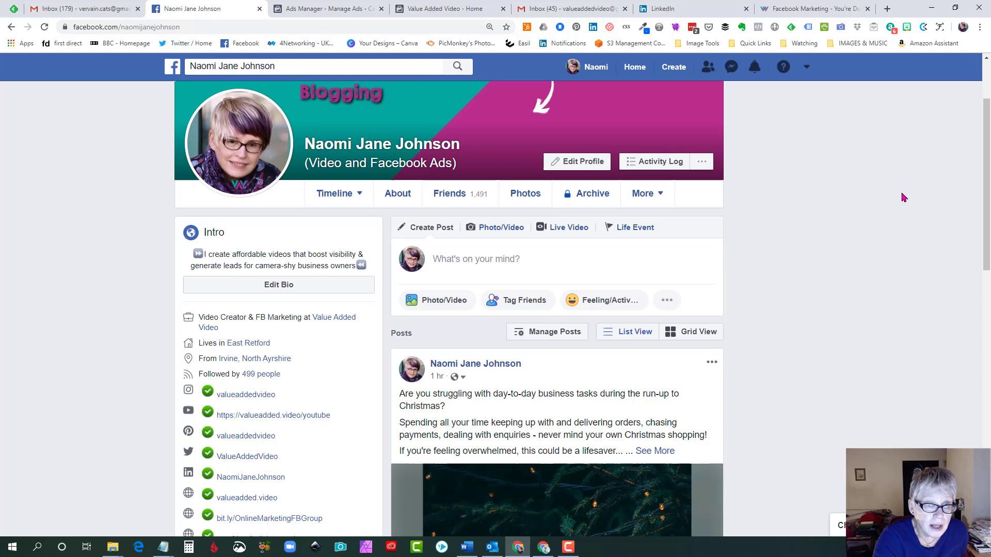
{"action": "mouse_move", "coordinate": [461, 161]}
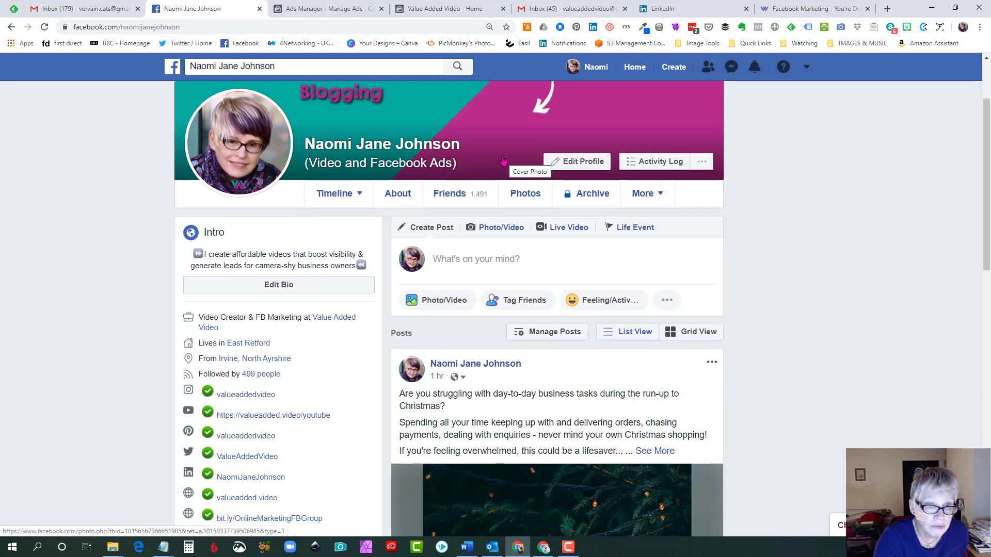
{"action": "scroll", "scroll_direction": "down", "scroll_amount": 3}
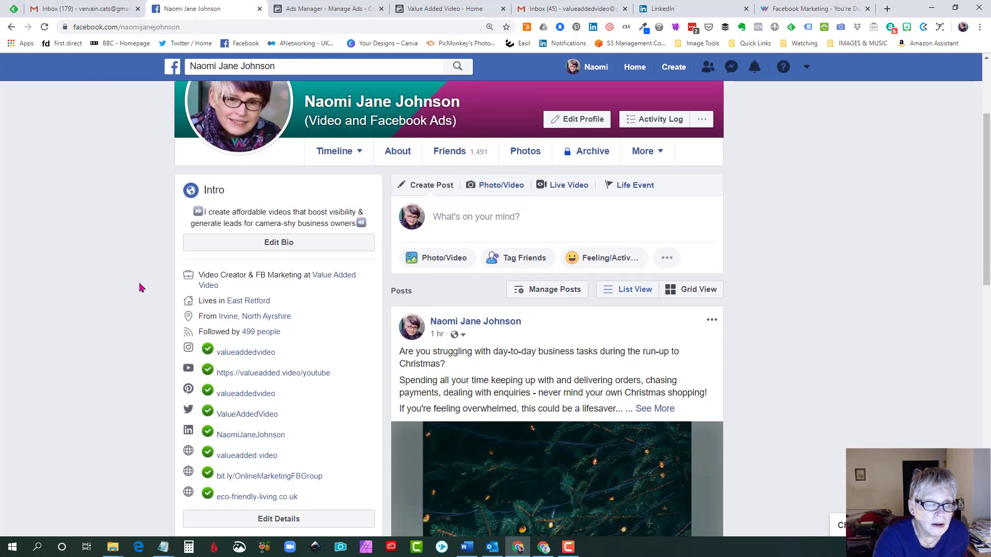
{"action": "scroll", "scroll_direction": "down", "scroll_amount": 3}
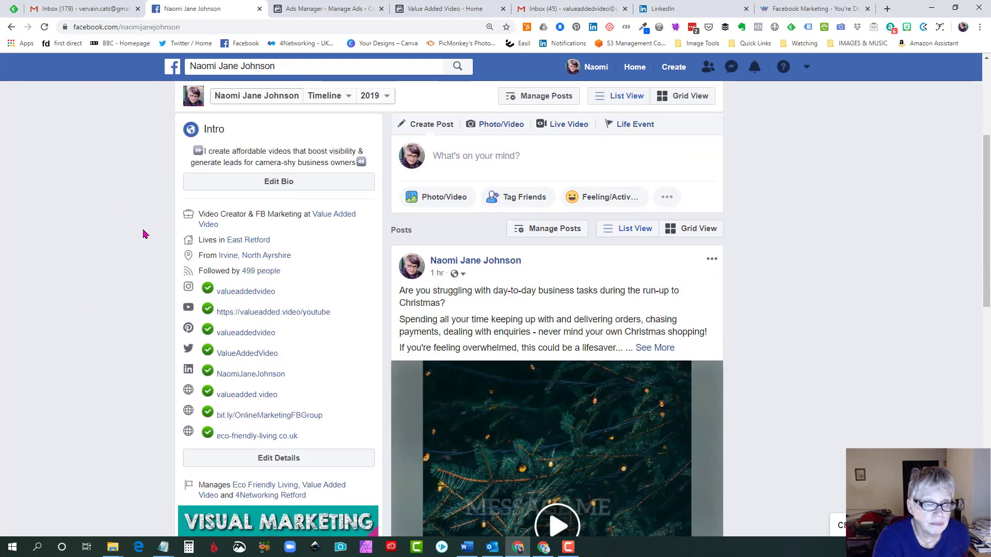
{"action": "scroll", "scroll_direction": "down", "scroll_amount": 3}
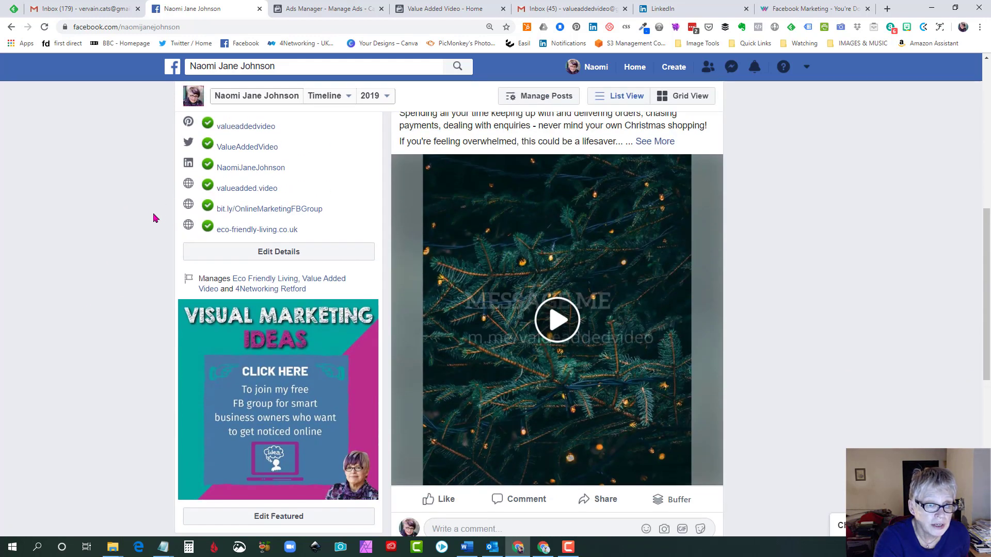
{"action": "scroll", "scroll_direction": "up", "scroll_amount": 3}
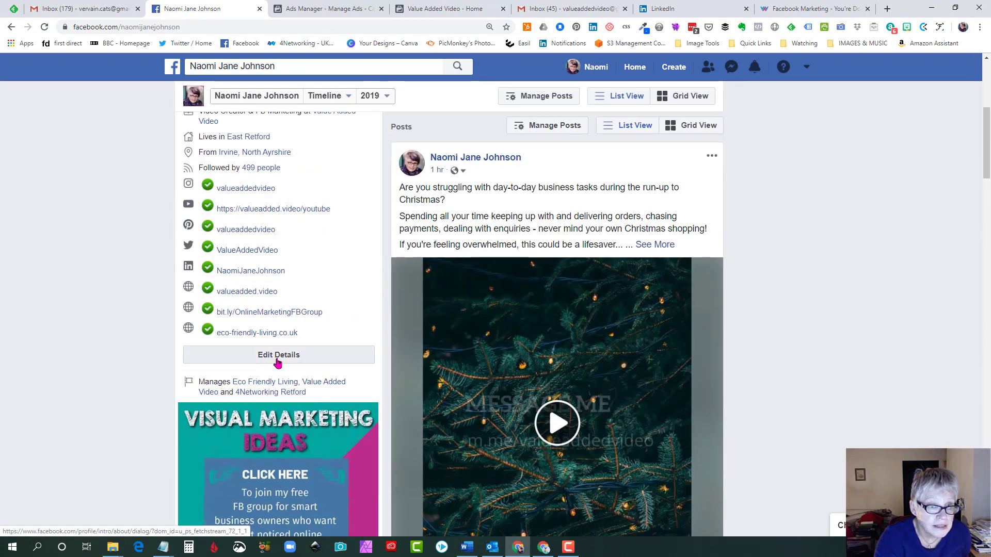
{"action": "left_click", "coordinate": [278, 354]}
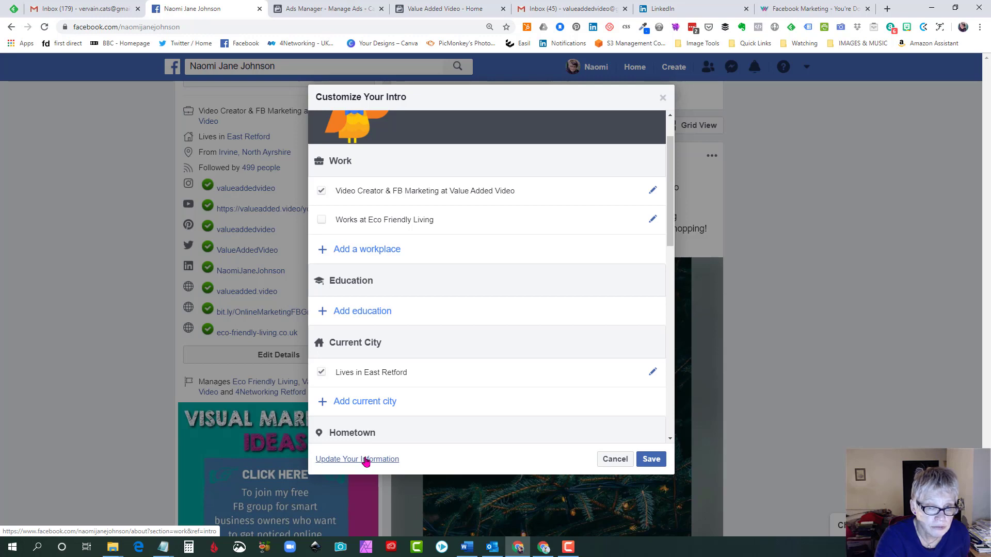
Show Work and Education on the About tab and review the workplaces, skills and college entries.
{"action": "left_click", "coordinate": [357, 459]}
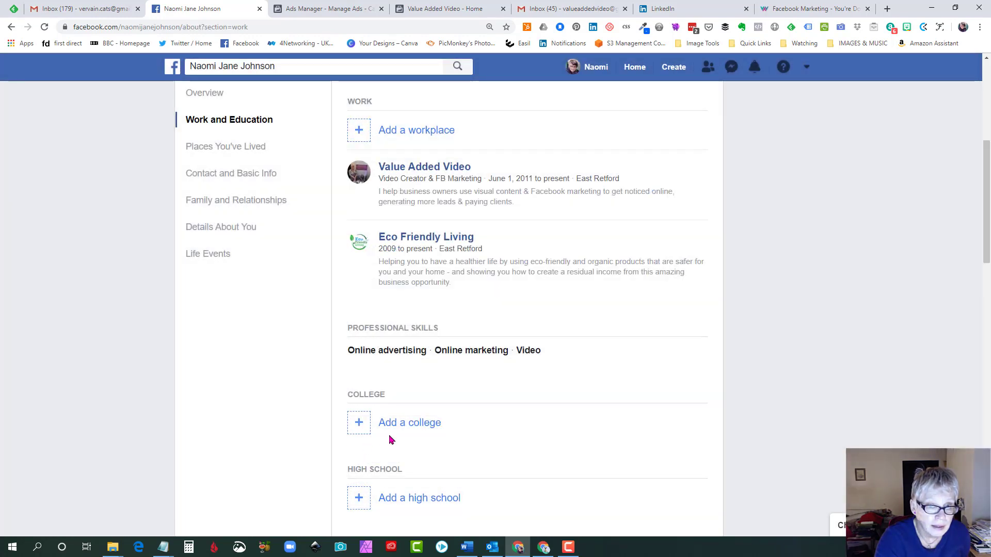
{"action": "mouse_move", "coordinate": [858, 139]}
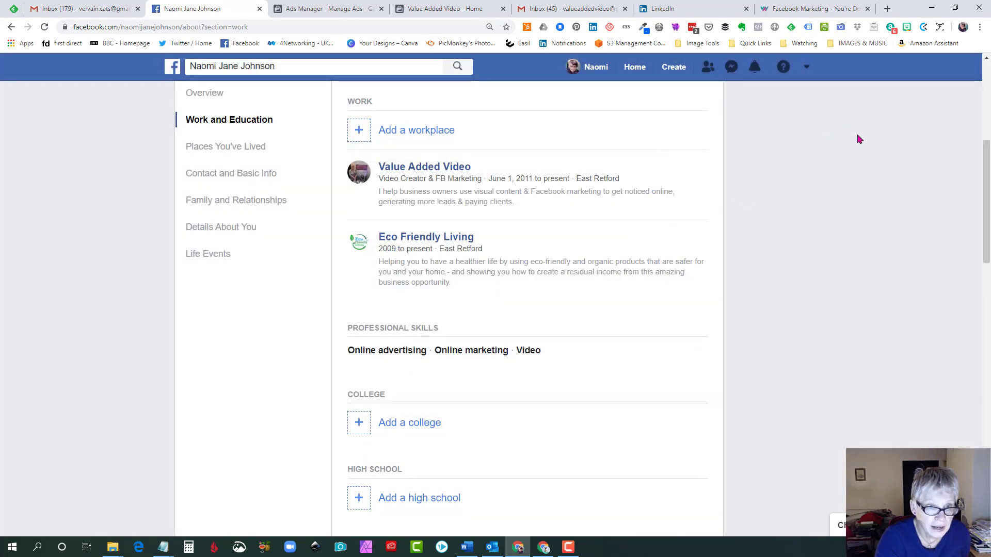
{"action": "mouse_move", "coordinate": [972, 179]}
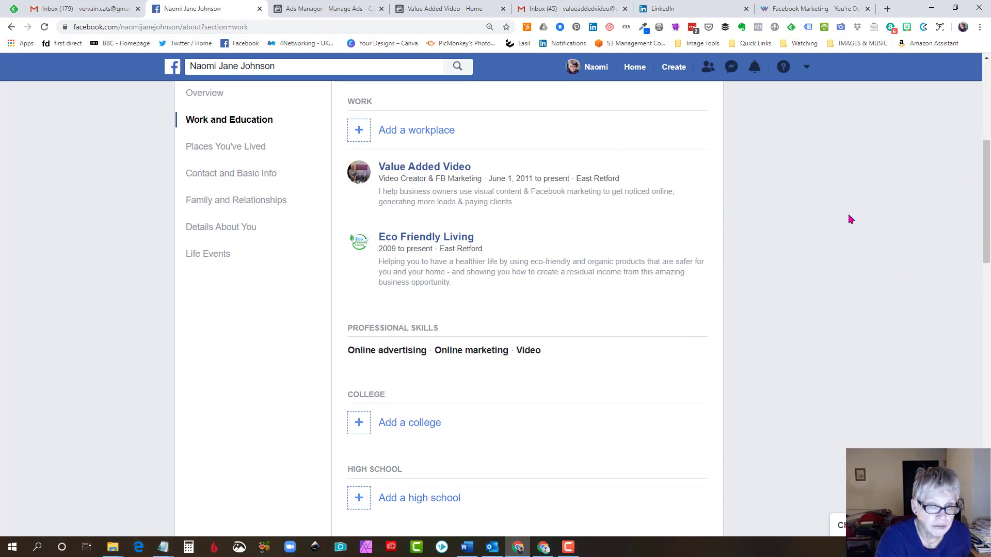
{"action": "mouse_move", "coordinate": [209, 433]}
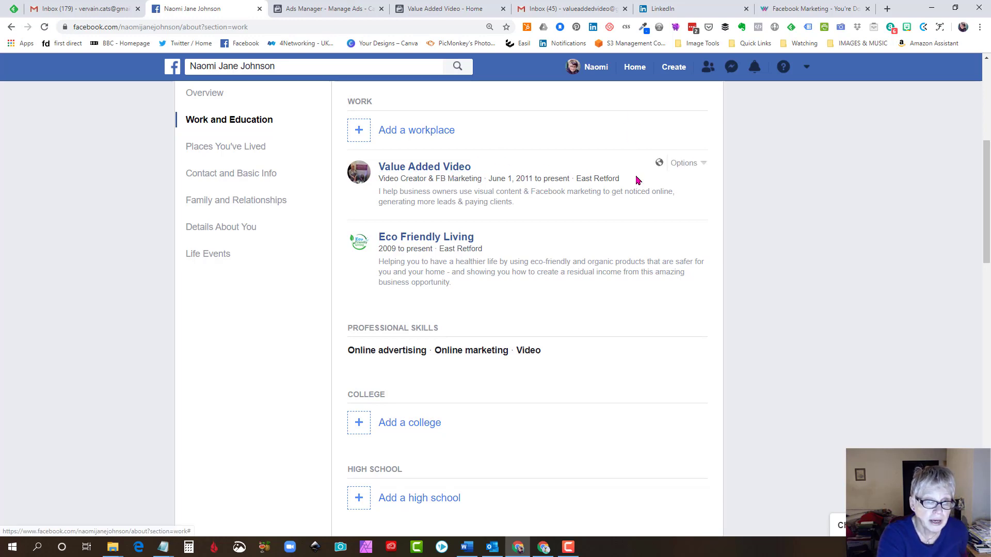
{"action": "scroll", "scroll_direction": "down", "scroll_amount": 3}
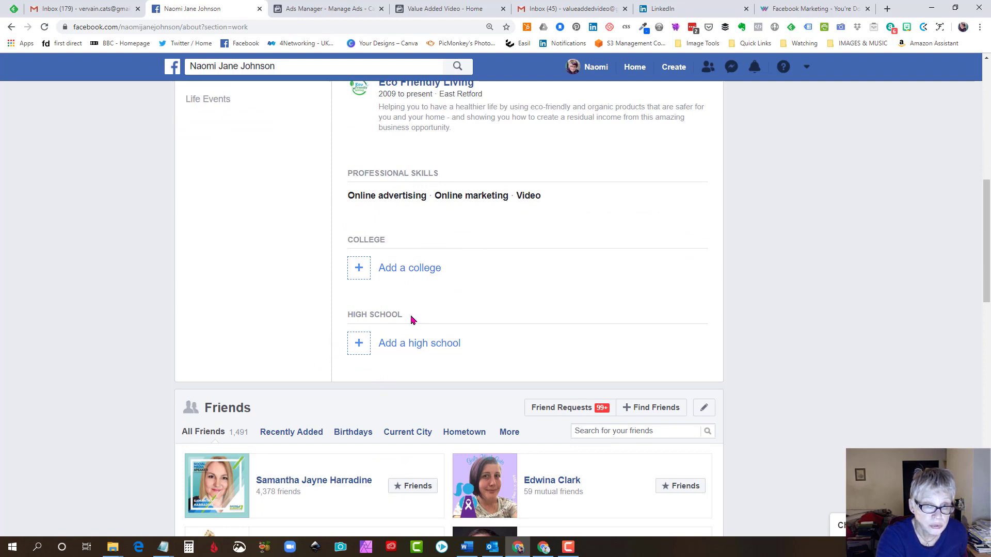
{"action": "scroll", "scroll_direction": "up", "scroll_amount": 3}
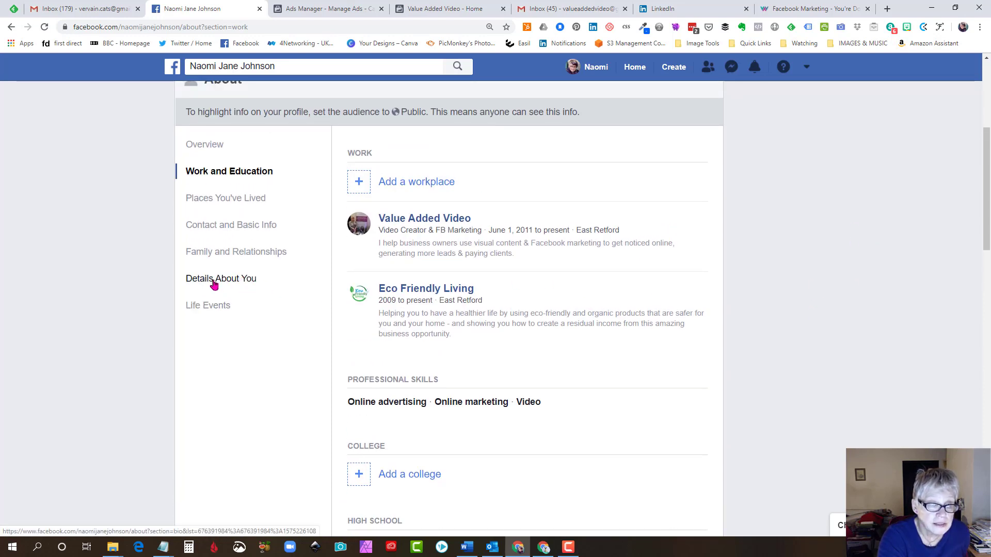
Switch to Details About You and scroll down to the Other Names list.
{"action": "left_click", "coordinate": [220, 278]}
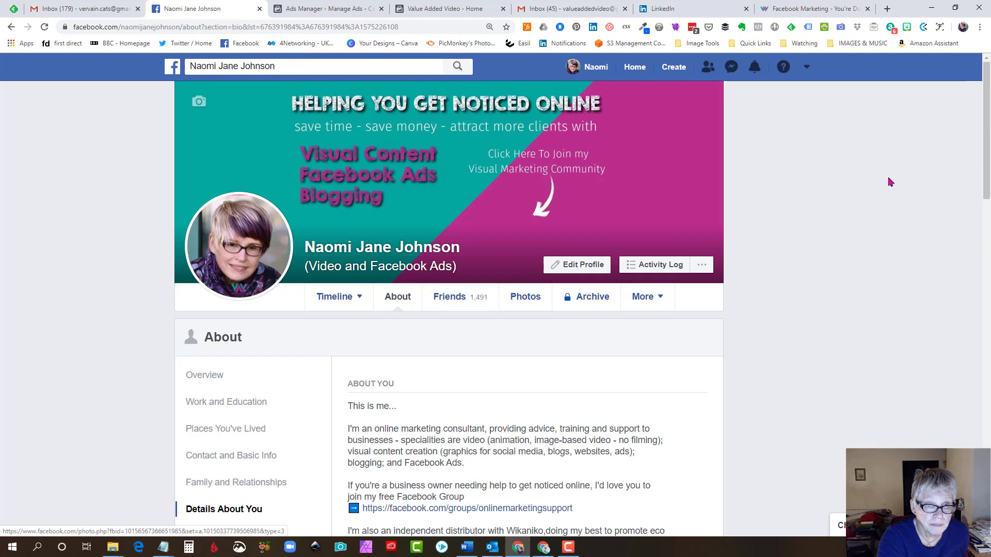
{"action": "scroll", "scroll_direction": "down", "scroll_amount": 3}
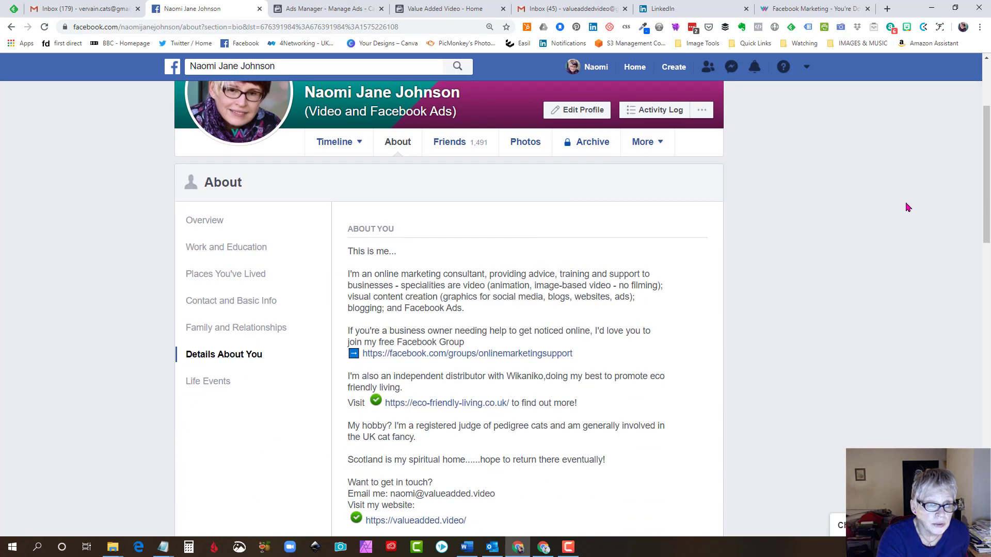
{"action": "scroll", "scroll_direction": "down", "scroll_amount": 3}
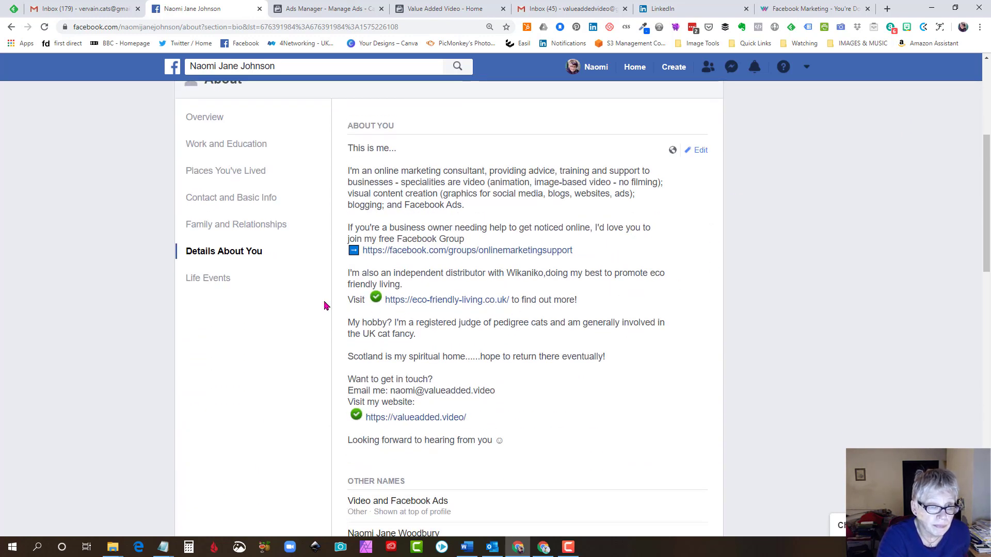
{"action": "scroll", "scroll_direction": "down", "scroll_amount": 3}
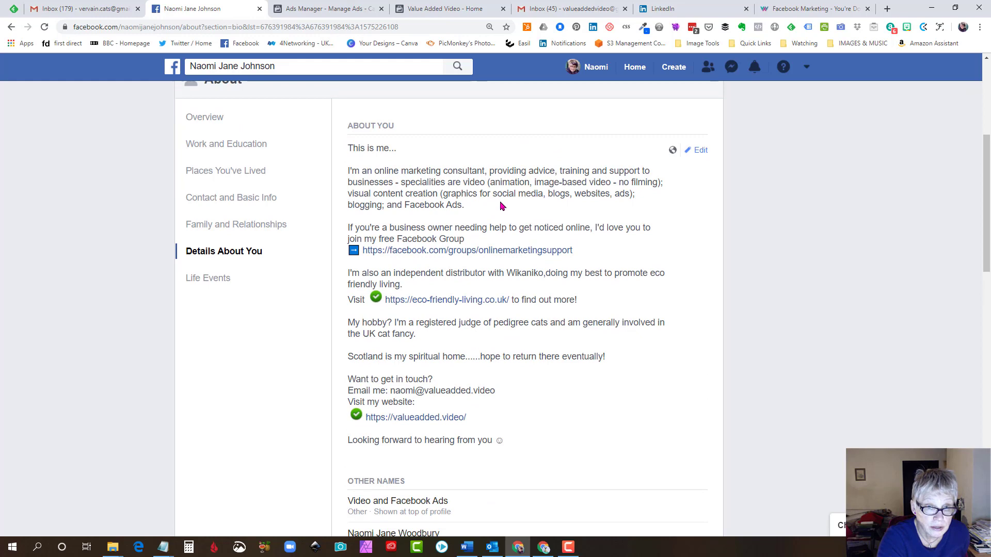
{"action": "mouse_move", "coordinate": [650, 269]}
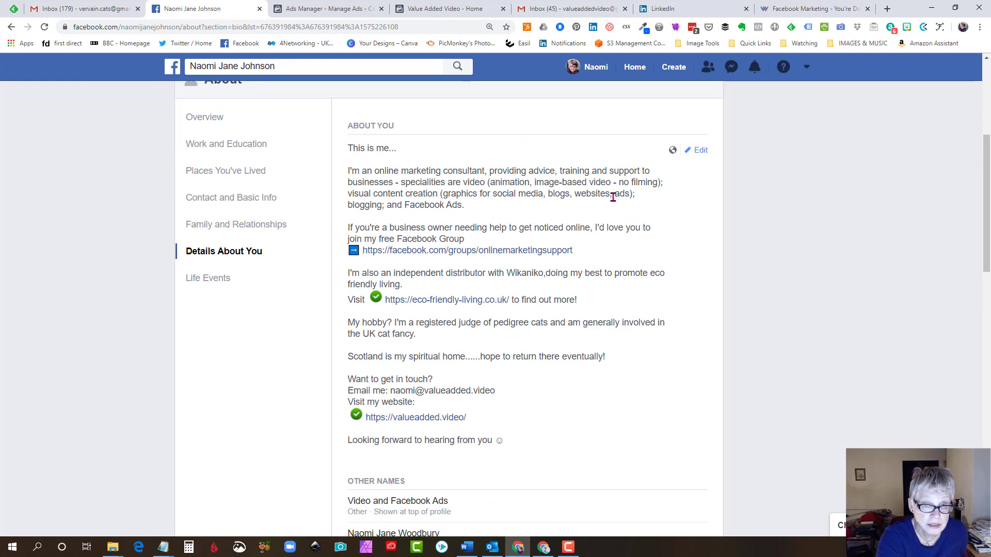
{"action": "scroll", "scroll_direction": "down", "scroll_amount": 3}
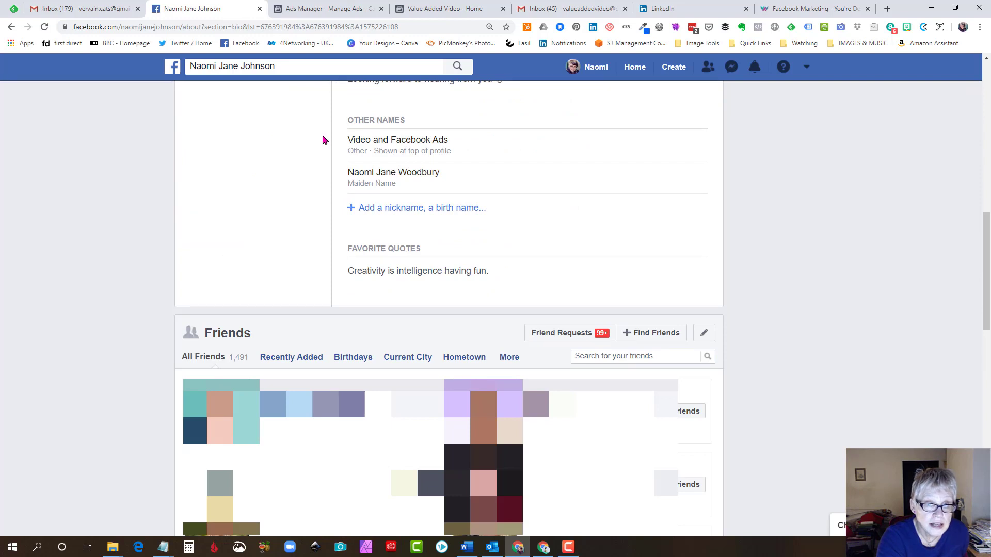
{"action": "mouse_move", "coordinate": [716, 152]}
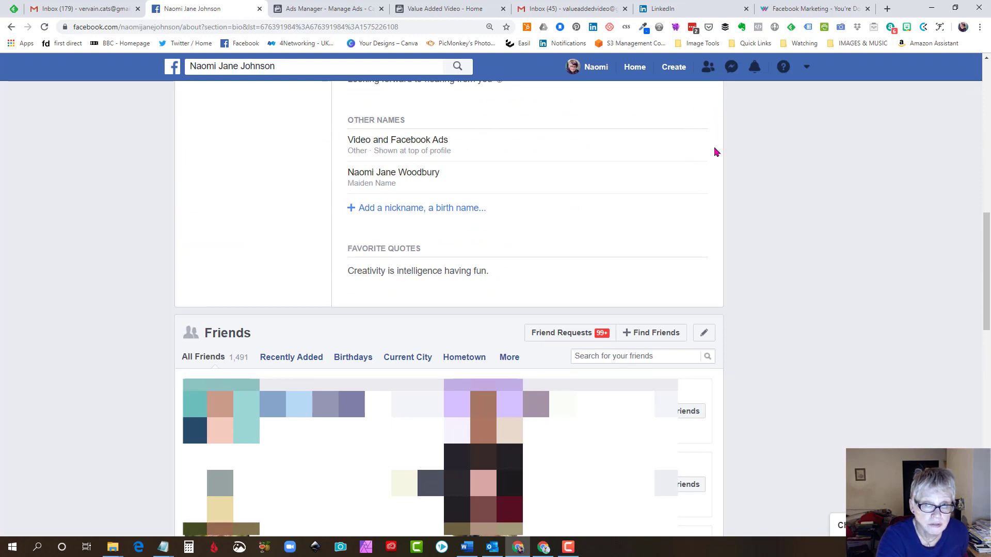
{"action": "mouse_move", "coordinate": [683, 141]}
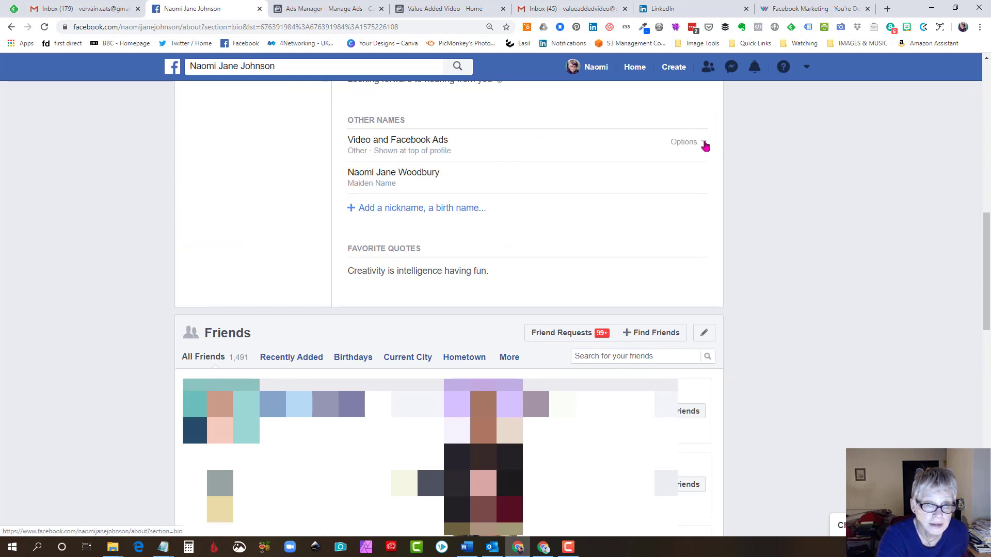
Edit the 'Video and Facebook Ads' other name with Show at top of profile ticked, and save.
{"action": "left_click", "coordinate": [684, 142]}
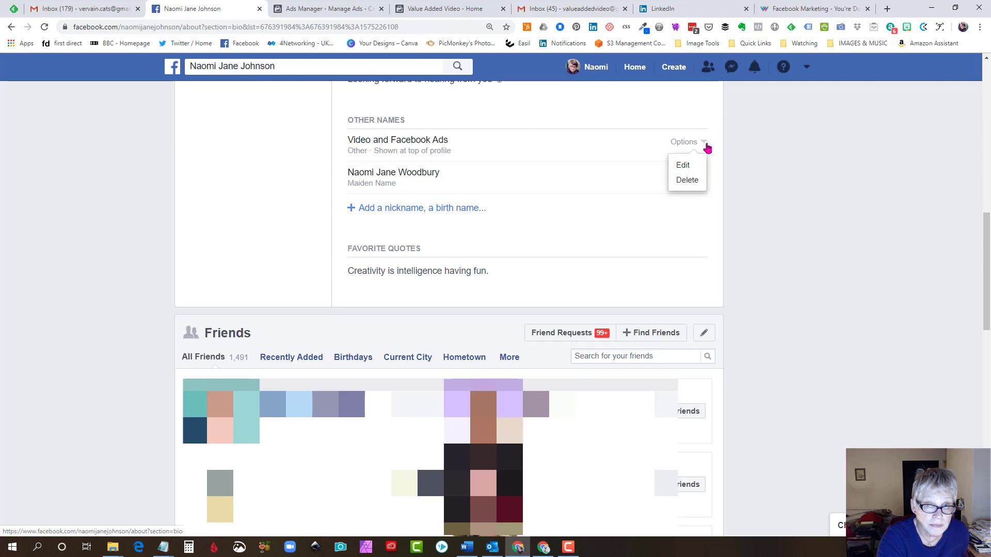
{"action": "mouse_move", "coordinate": [670, 151]}
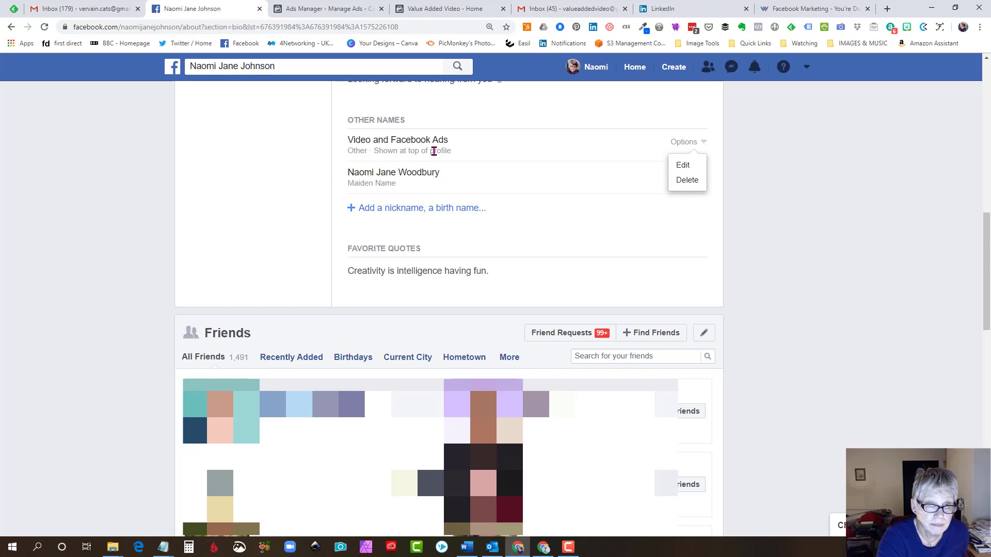
{"action": "mouse_move", "coordinate": [682, 165]}
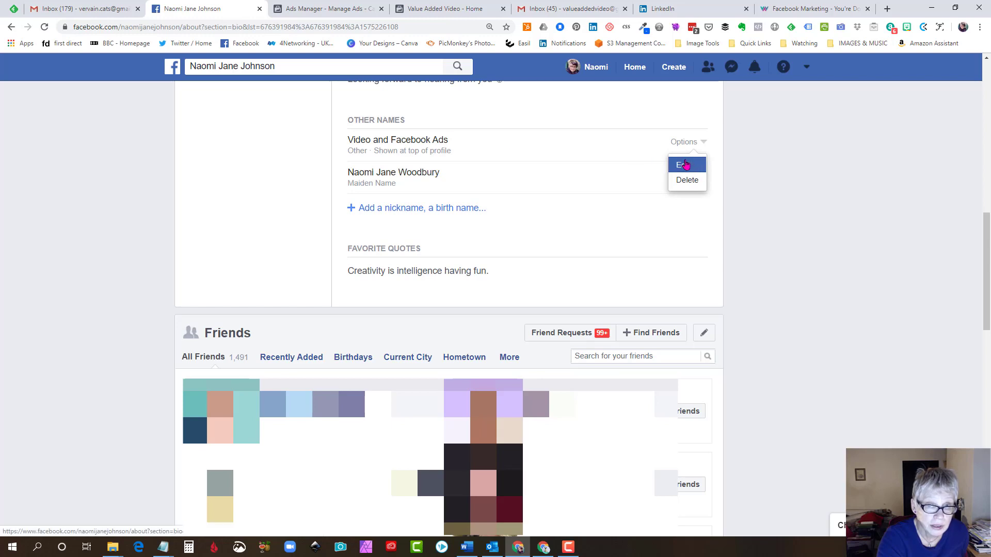
{"action": "left_click", "coordinate": [682, 164]}
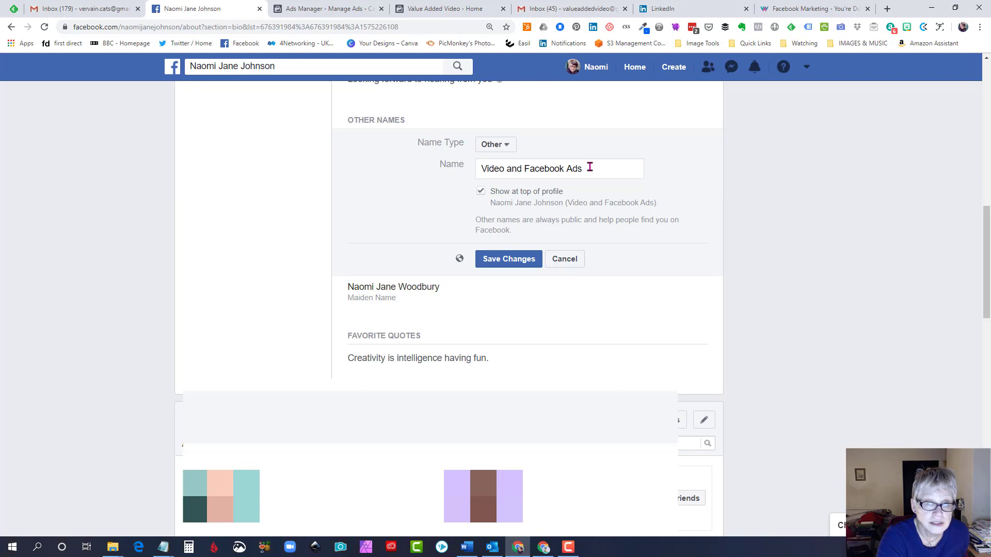
{"action": "mouse_move", "coordinate": [600, 159]}
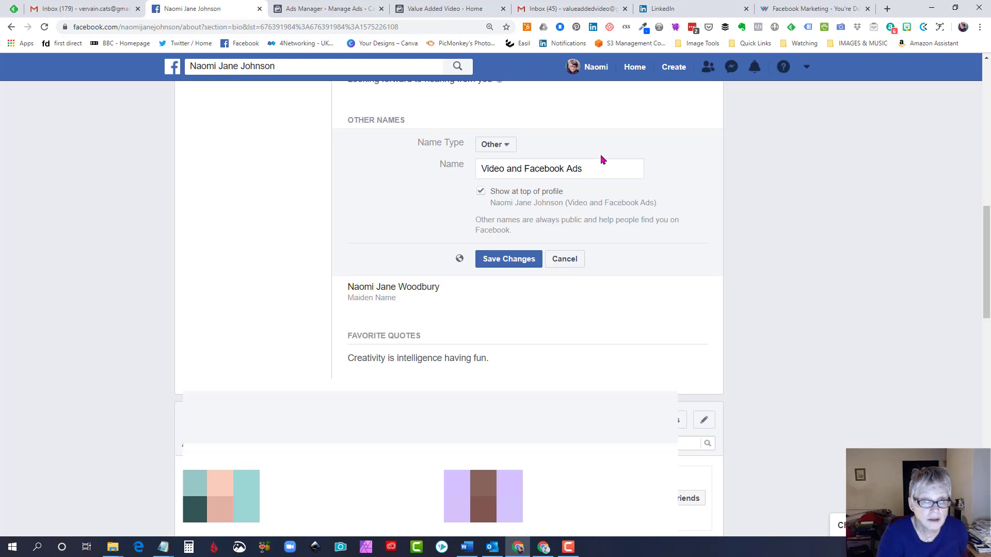
{"action": "mouse_move", "coordinate": [608, 161]}
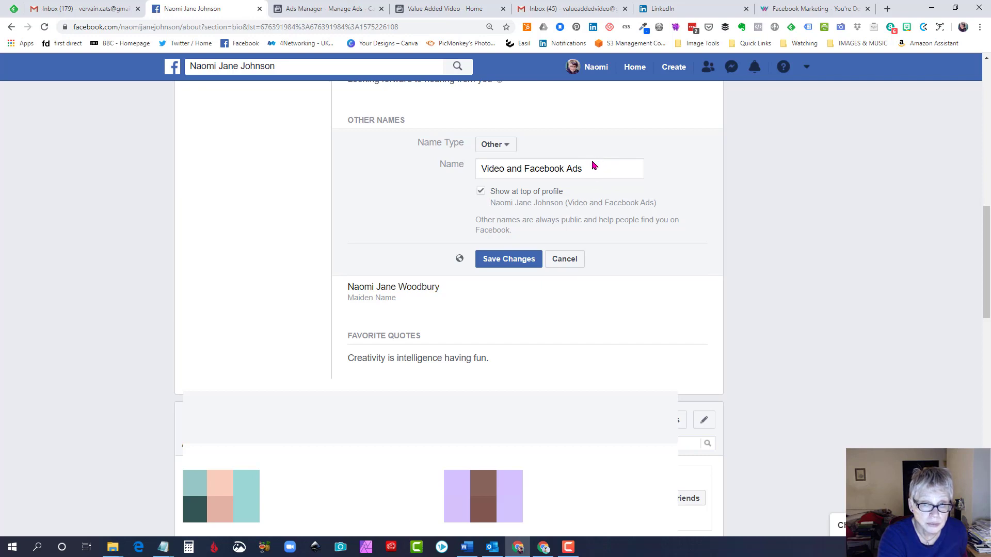
{"action": "left_click", "coordinate": [480, 191]}
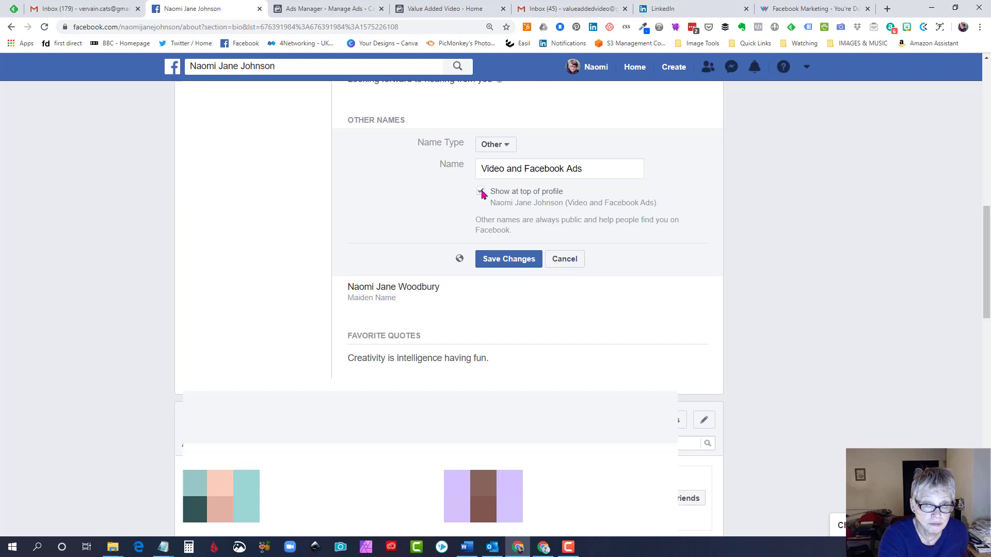
{"action": "left_click", "coordinate": [481, 190]}
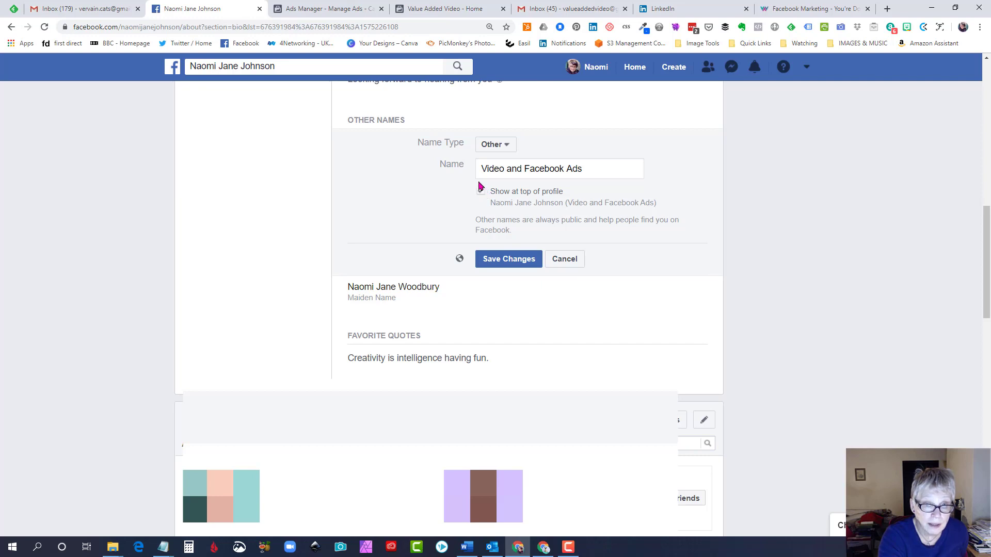
{"action": "left_click", "coordinate": [480, 191]}
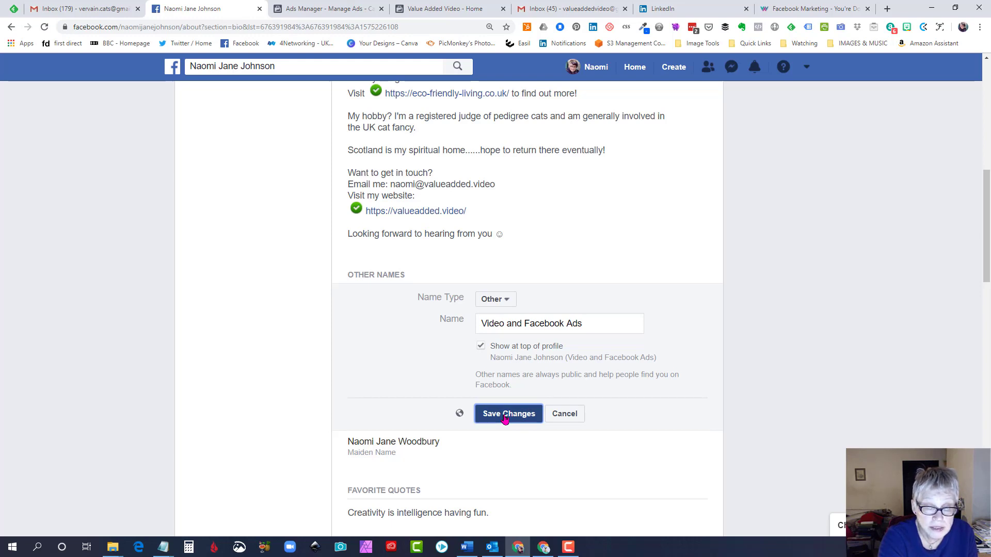
{"action": "mouse_move", "coordinate": [508, 414]}
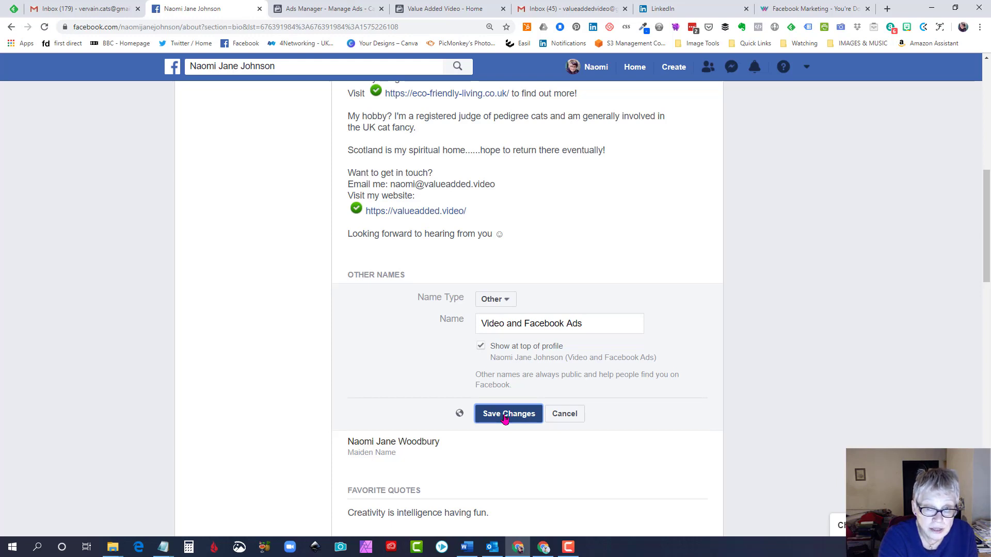
{"action": "left_click", "coordinate": [508, 413]}
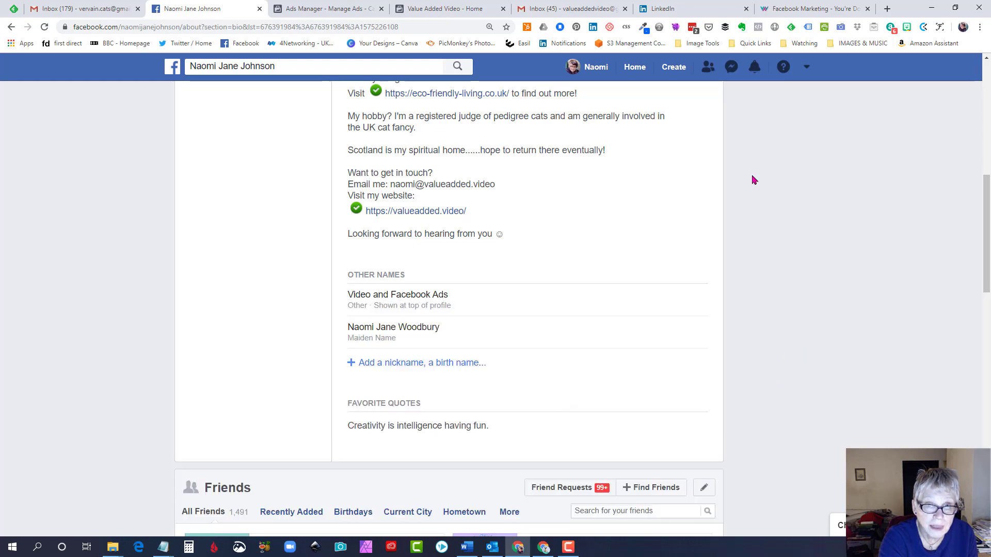